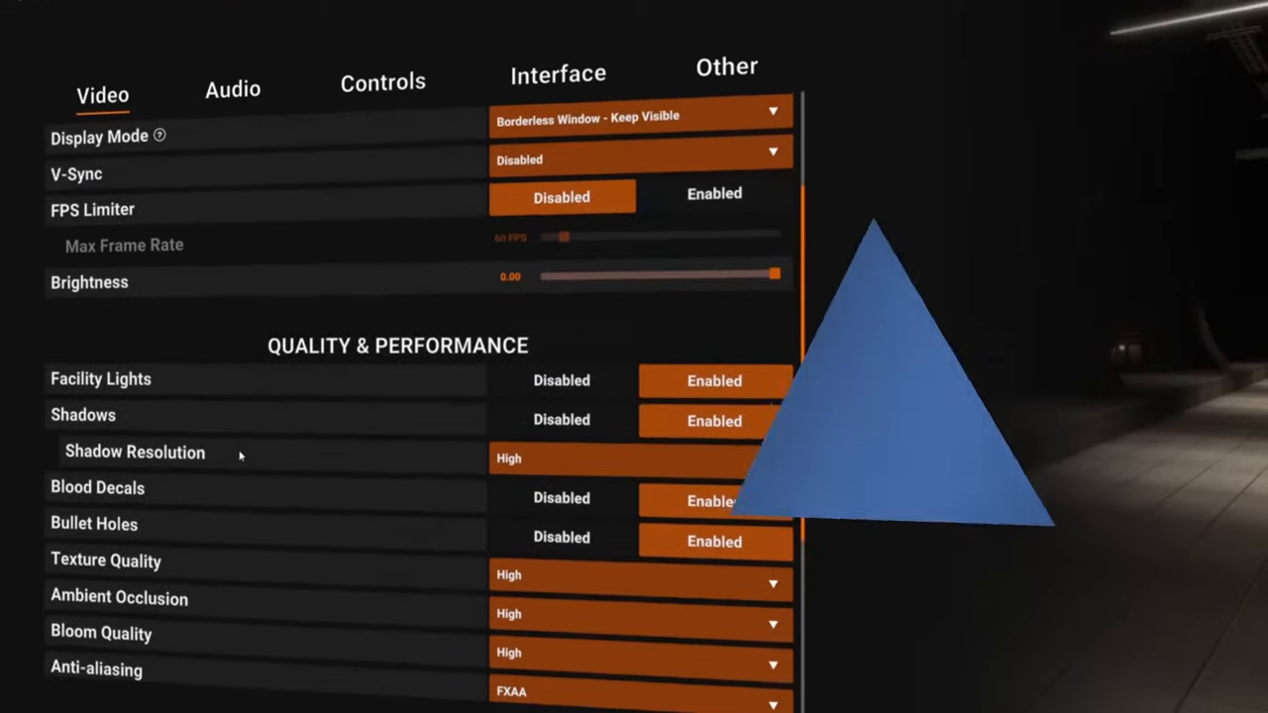
# Bring up the in-game pause menu to reach the Audio settings with volume and microphone options
pyautogui.click(428, 32)
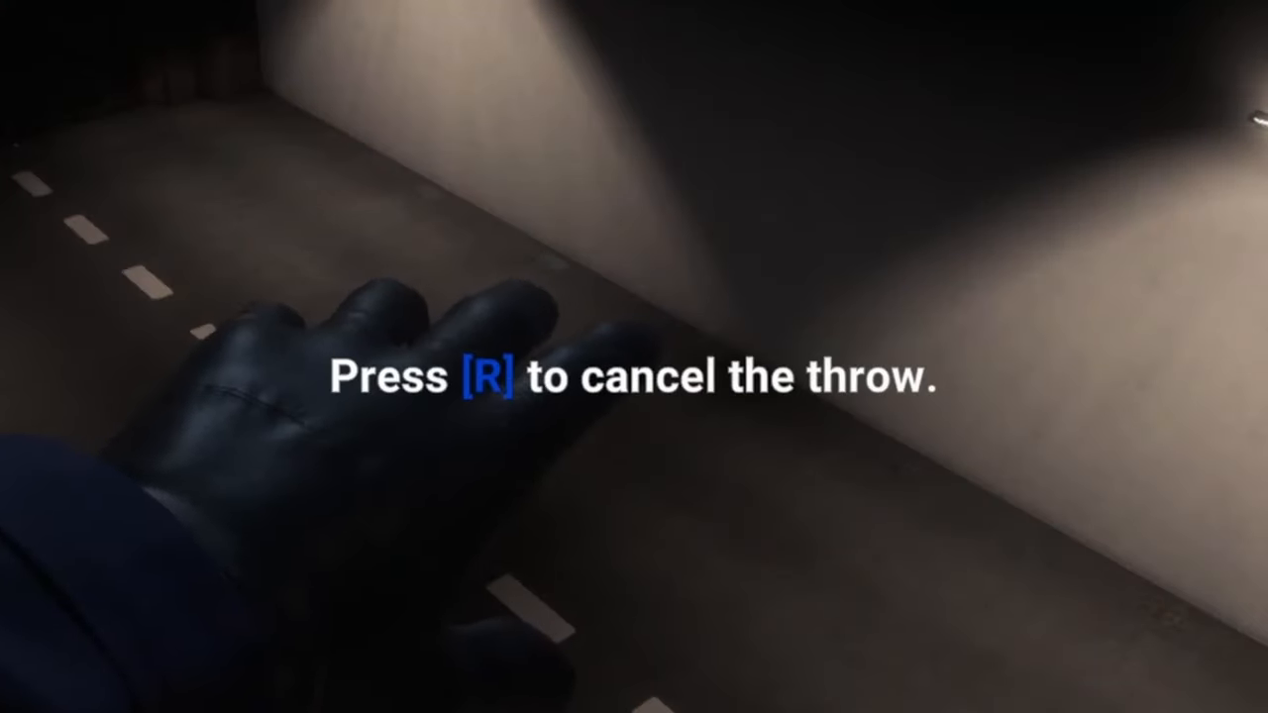
pyautogui.press('Escape')
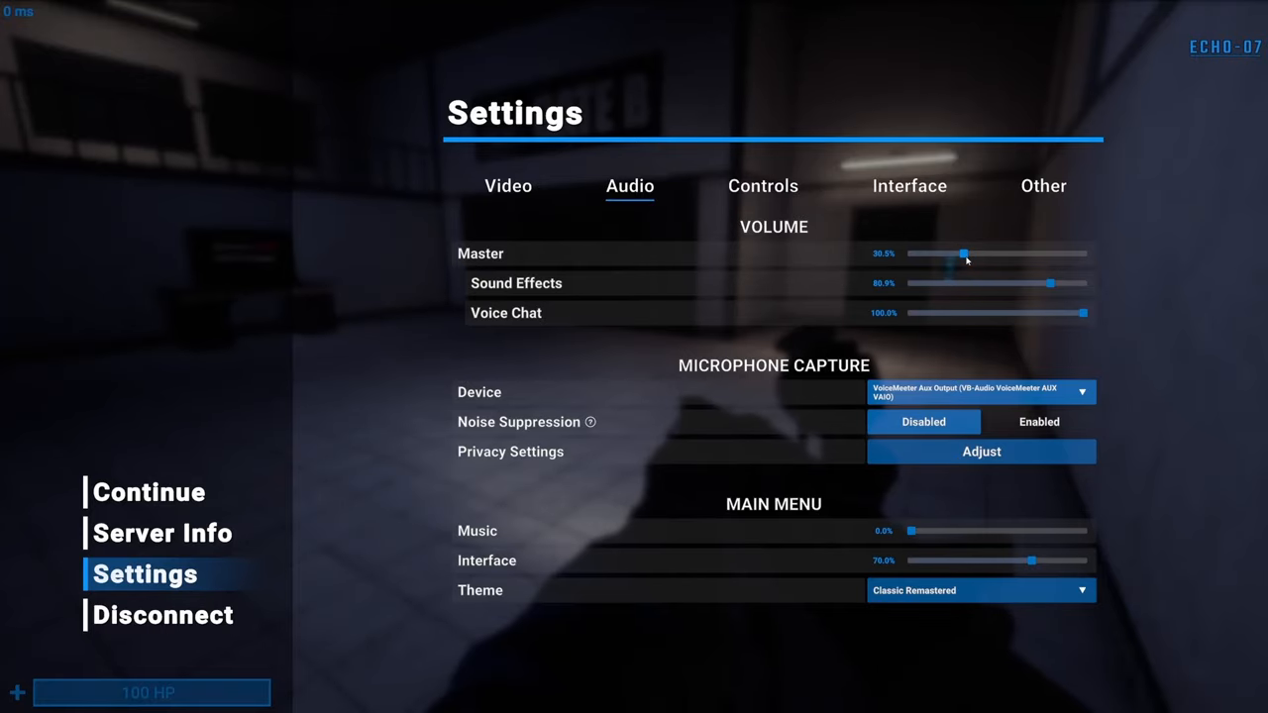